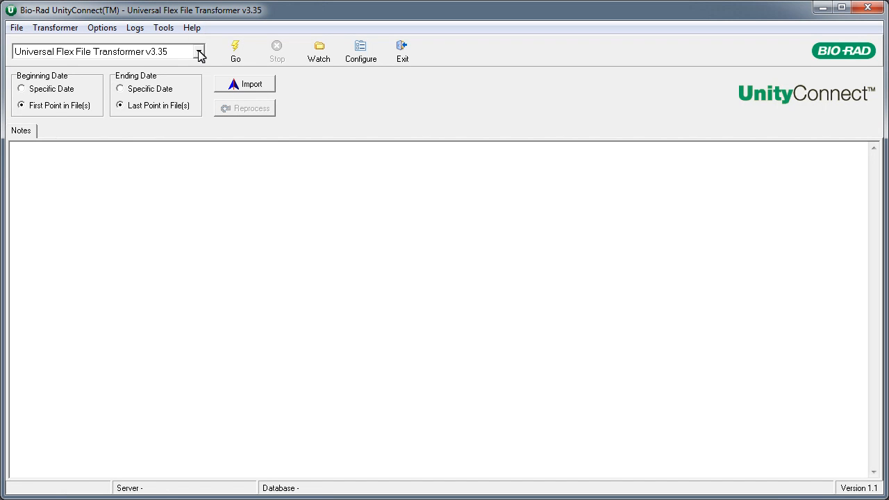
# Show the transformer list with Universal Flex File and Vitros transformer versions
pyautogui.click(200, 51)
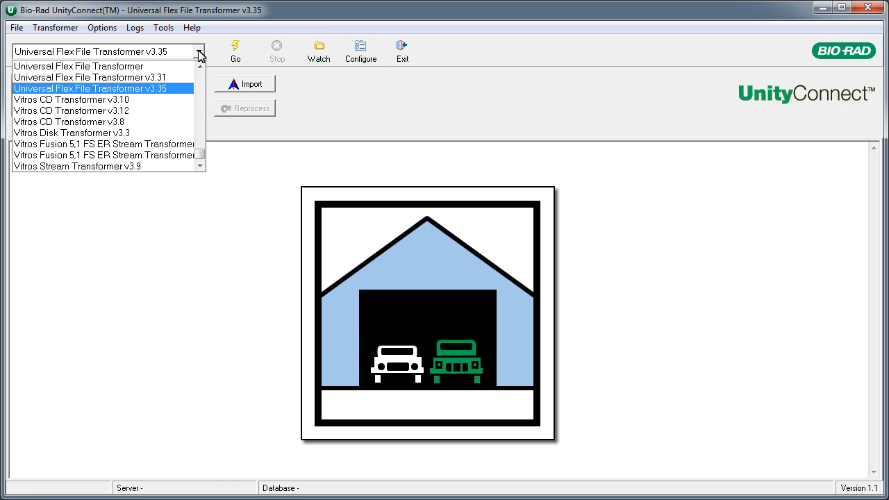
# Keep Universal Flex File Transformer v3.35 selected and dismiss the transformer list
pyautogui.click(90, 87)
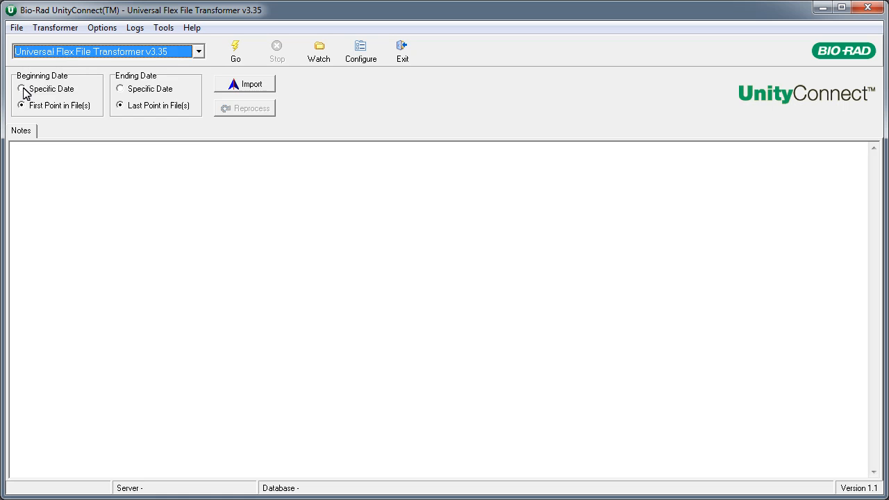
pyautogui.click(22, 89)
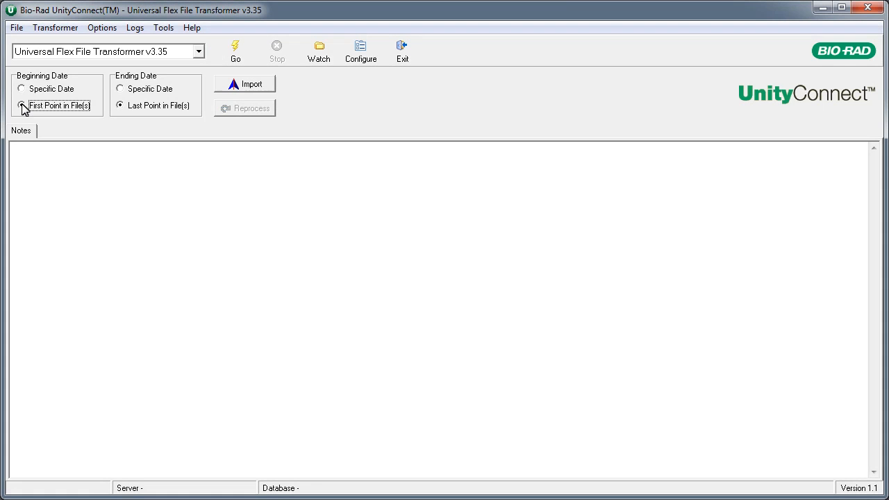
pyautogui.click(320, 50)
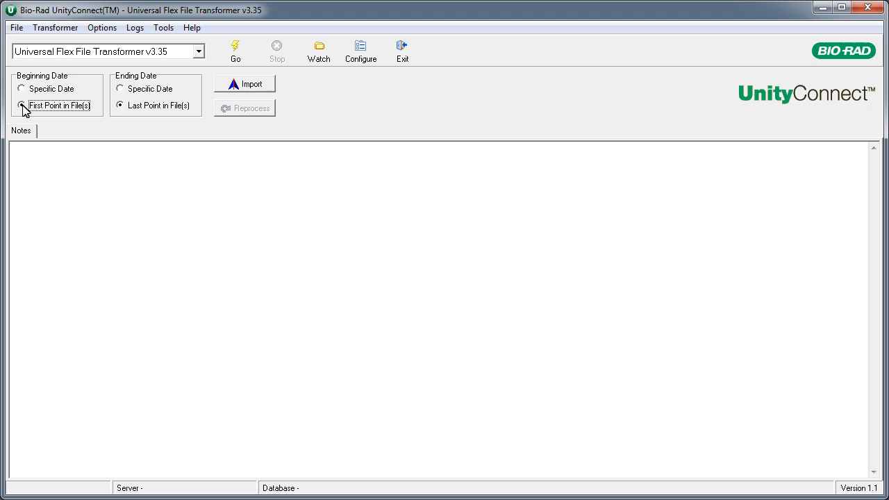
pyautogui.click(234, 50)
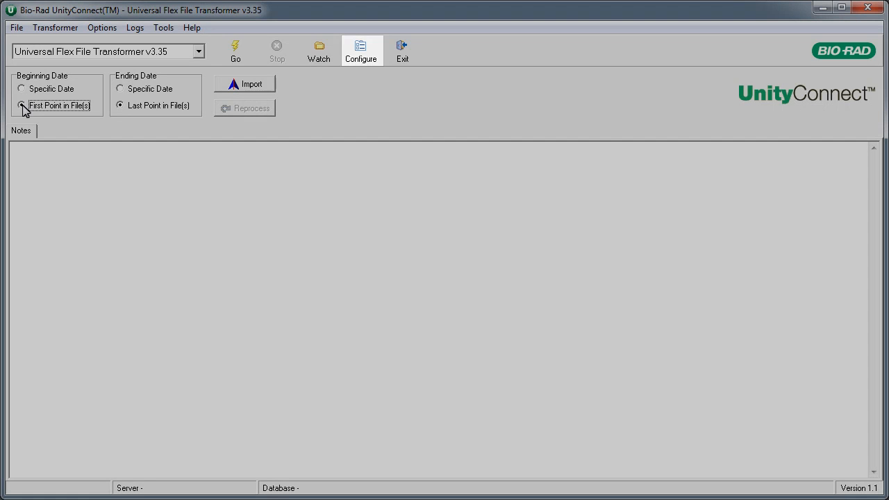
pyautogui.click(361, 50)
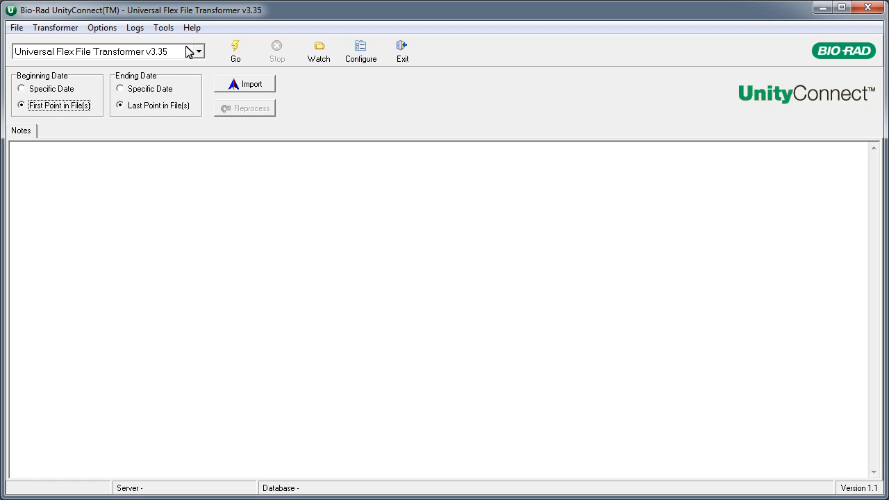
# Launch the UnityConnect Reference Guide PDF from the Help menu
pyautogui.click(192, 27)
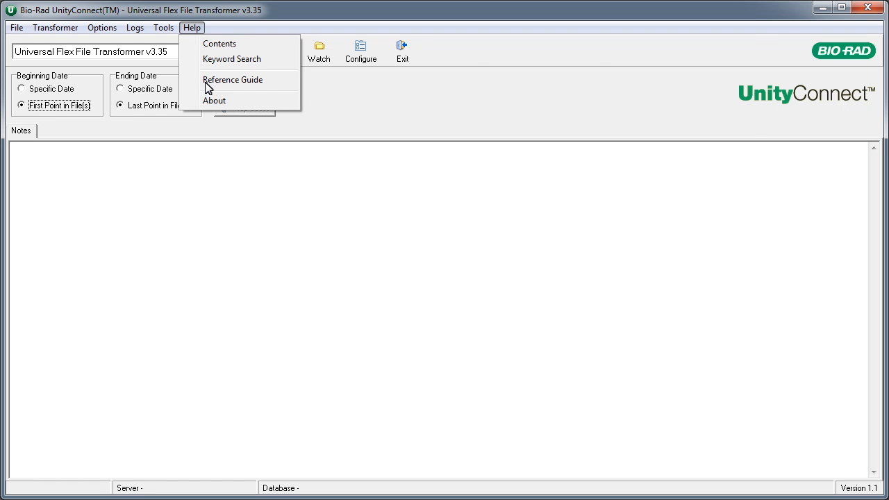
pyautogui.click(233, 79)
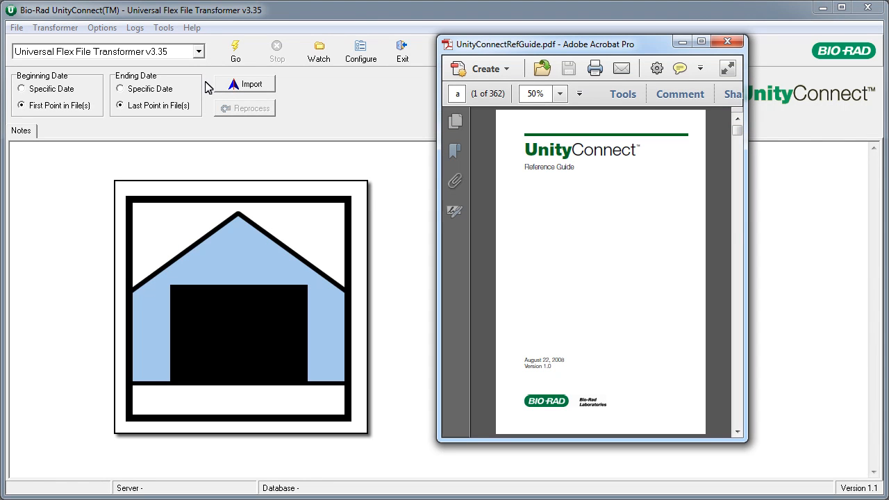